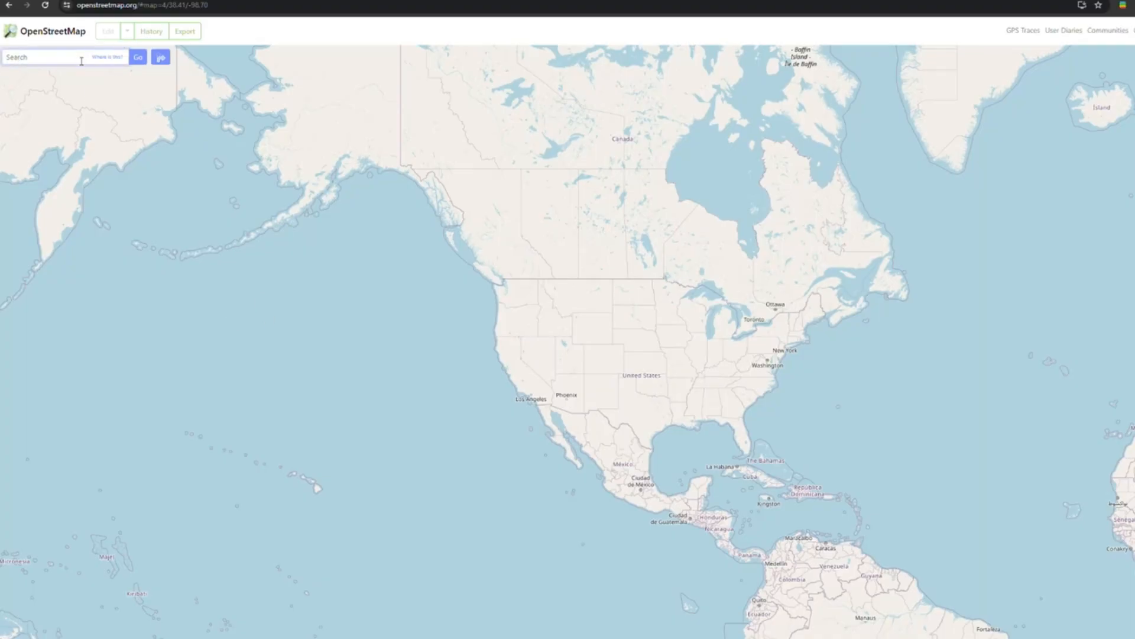
# Step: Search the OpenStreetMap world map for New York / Manhattan
pyautogui.click(138, 57)
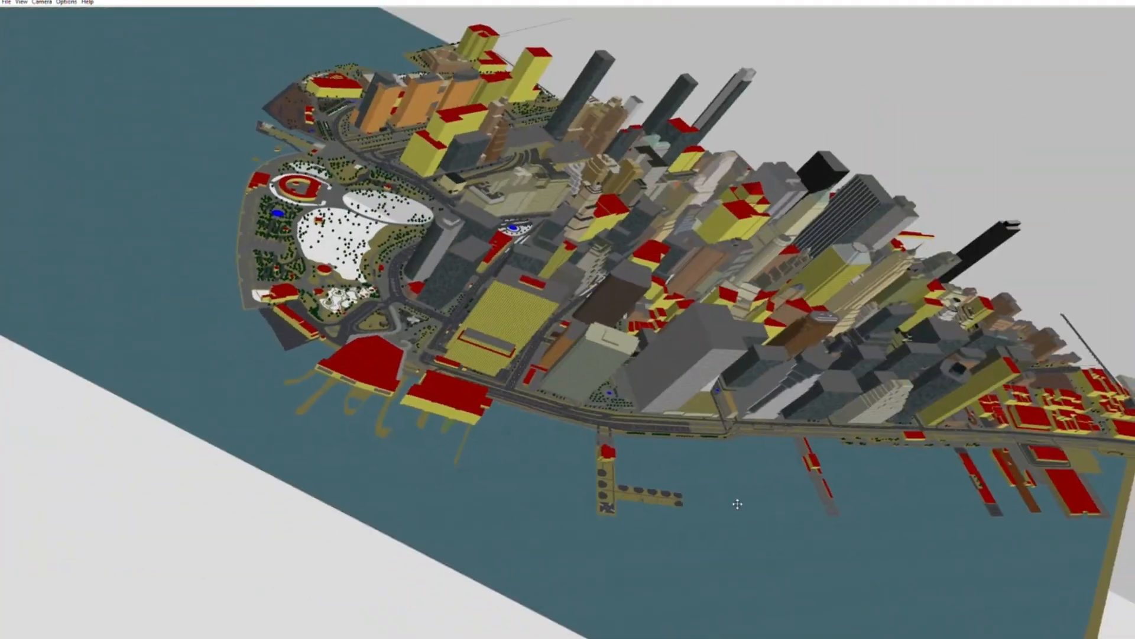
# Step: Load the exported .osm data into OSM2World as a 3D lower-Manhattan view
pyautogui.click(20, 2)
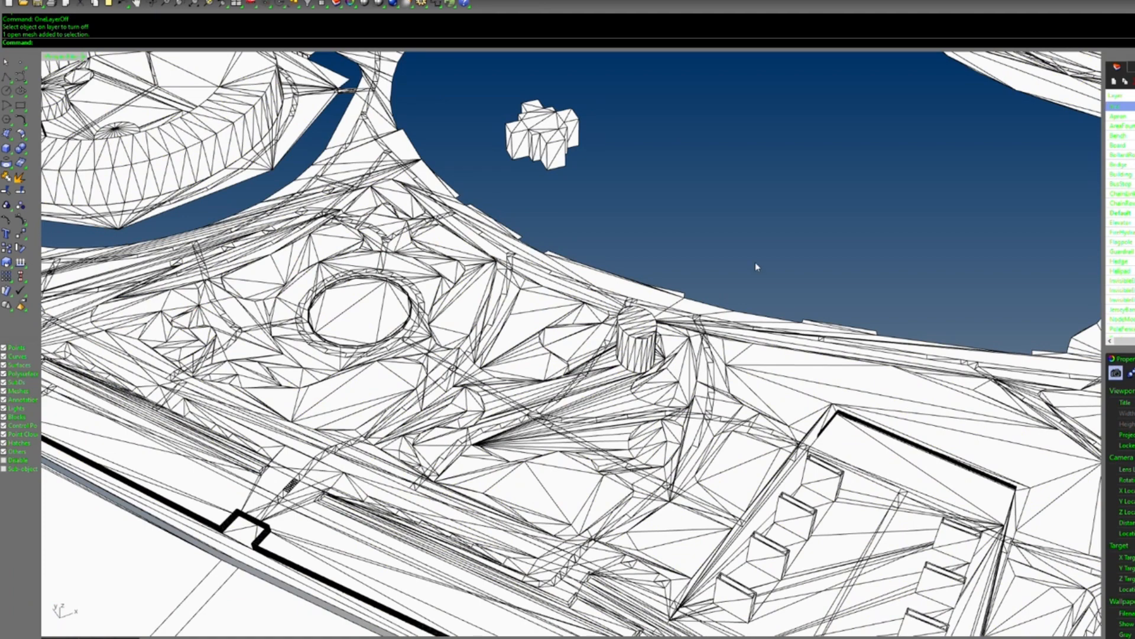
pyautogui.moveTo(705, 408)
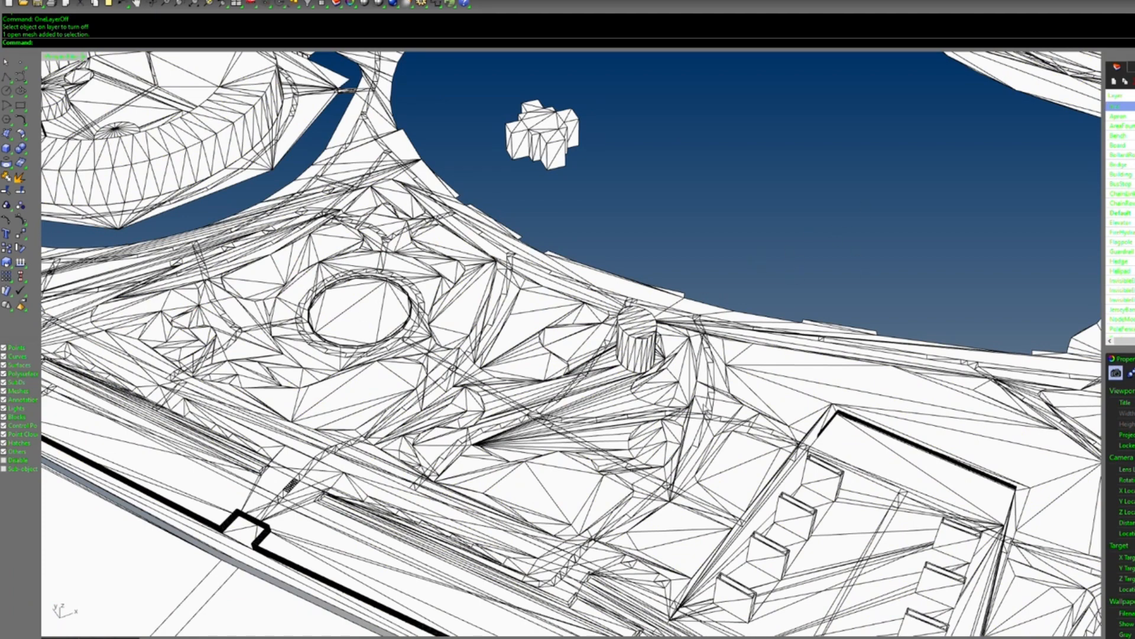
pyautogui.moveTo(810, 224)
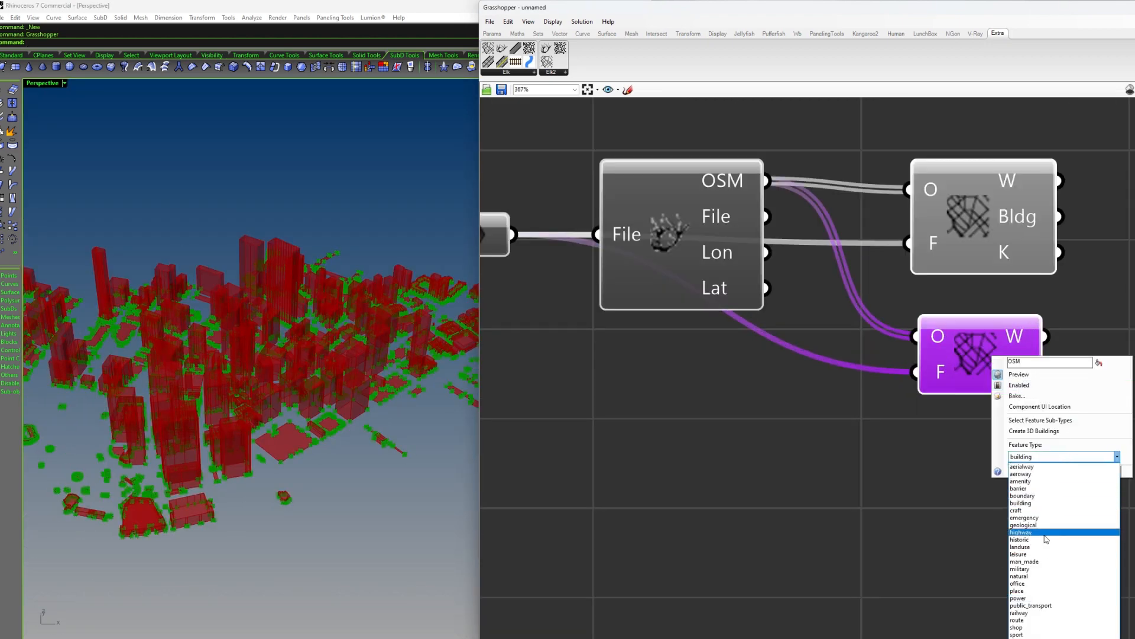
# Step: Set the second Elk OSM component's Feature Type to highway
pyautogui.click(1021, 532)
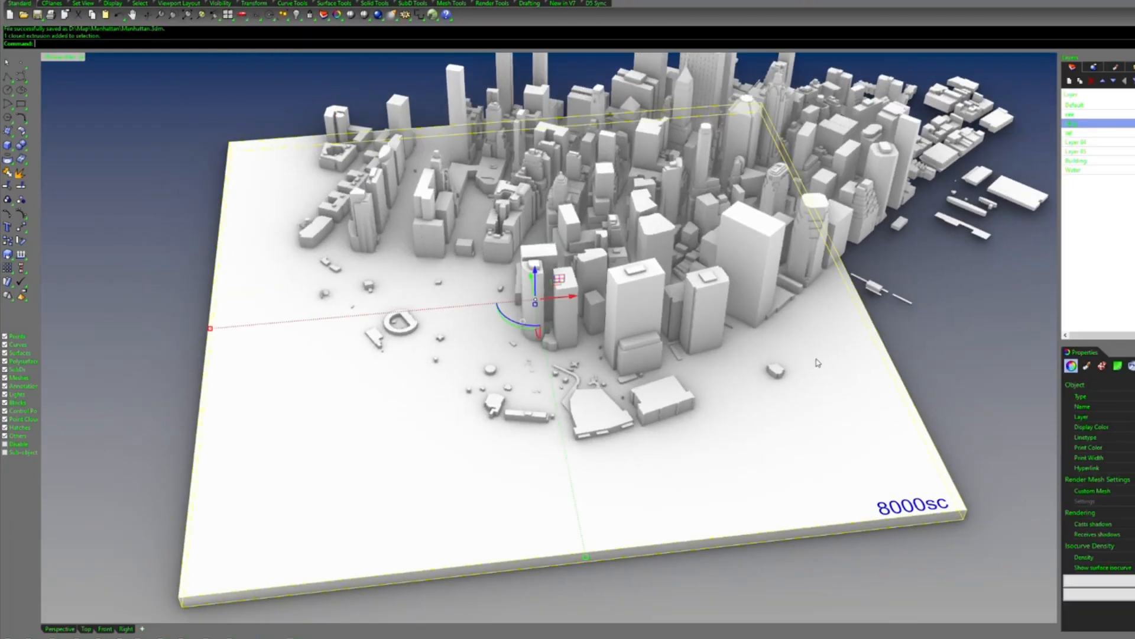
# Step: Undo the last edit while building the 8000sc base plate in Manhattan.3dm
pyautogui.press('ctrl+z')
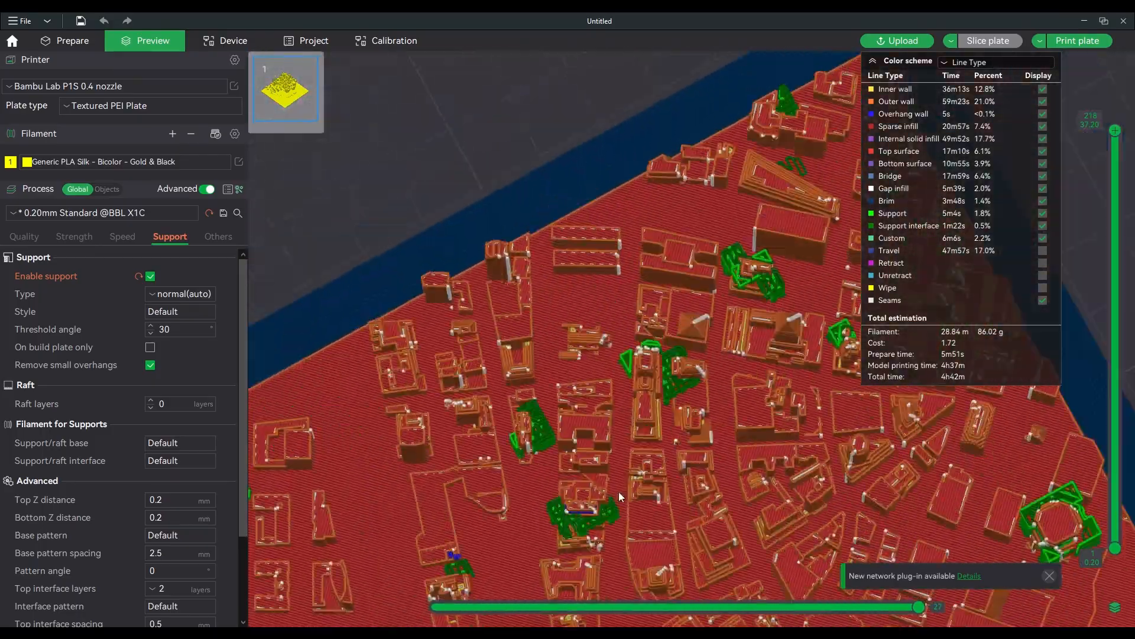
# Step: Return to the Prepare plate layout with the Manhattan model on the textured plate
pyautogui.click(72, 41)
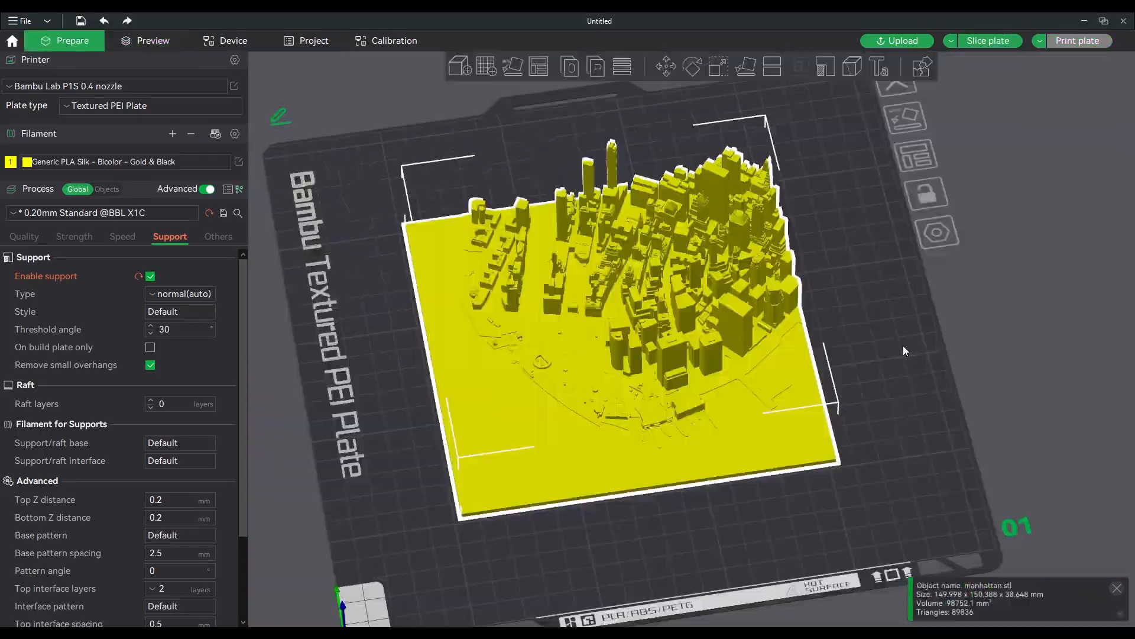
pyautogui.click(692, 66)
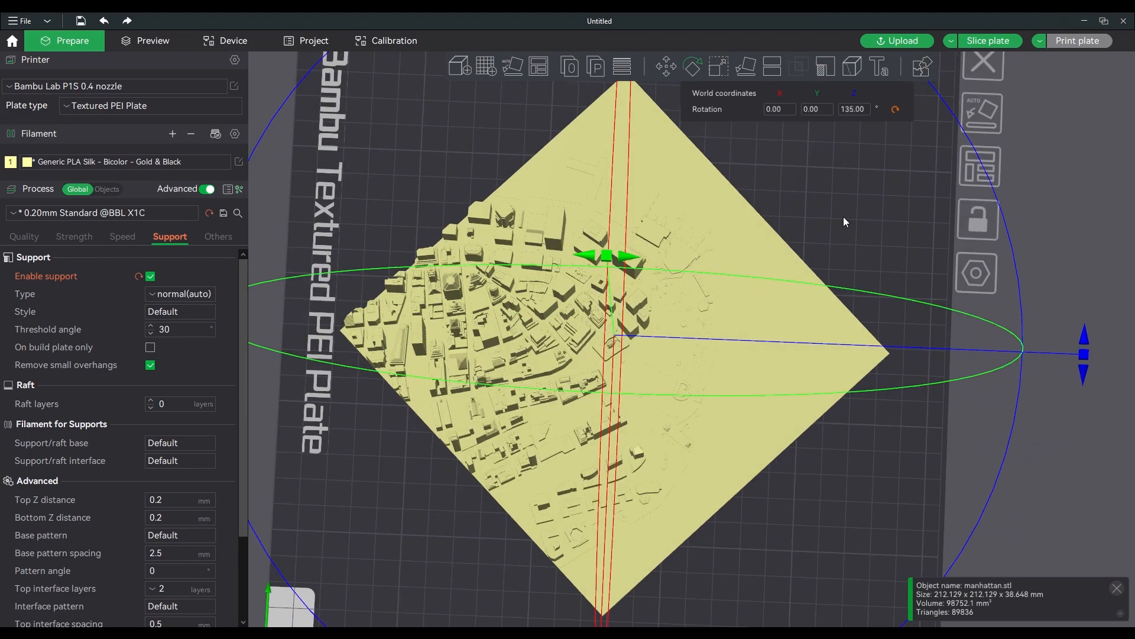
# Step: Slice the plate with the model rotated 135° on Z, about 4h40m print time
pyautogui.click(985, 40)
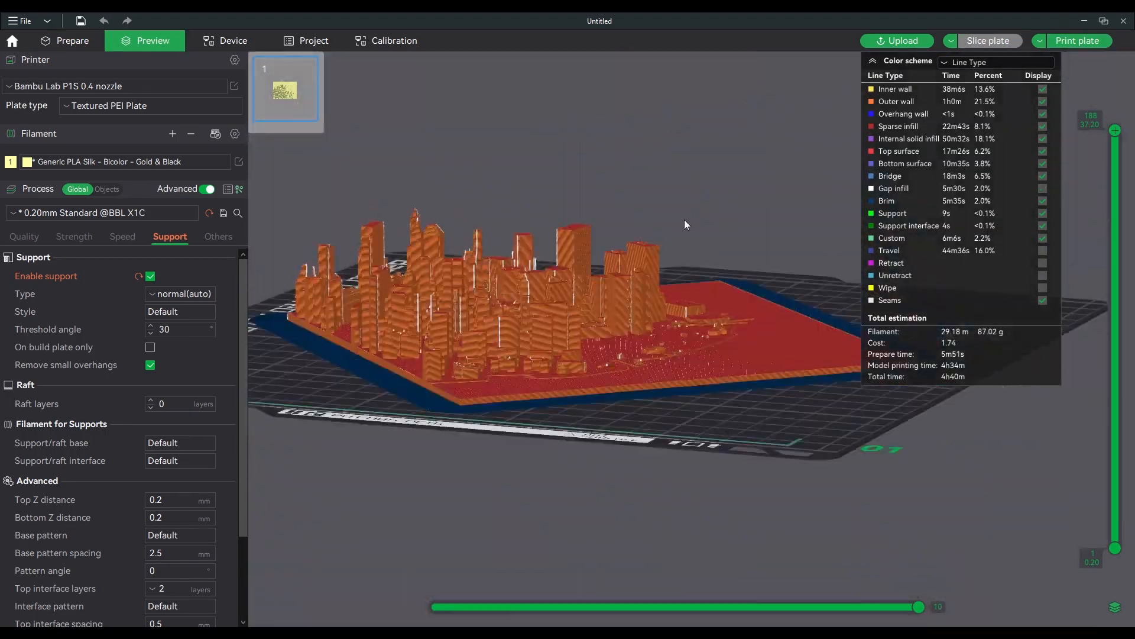
pyautogui.click(23, 237)
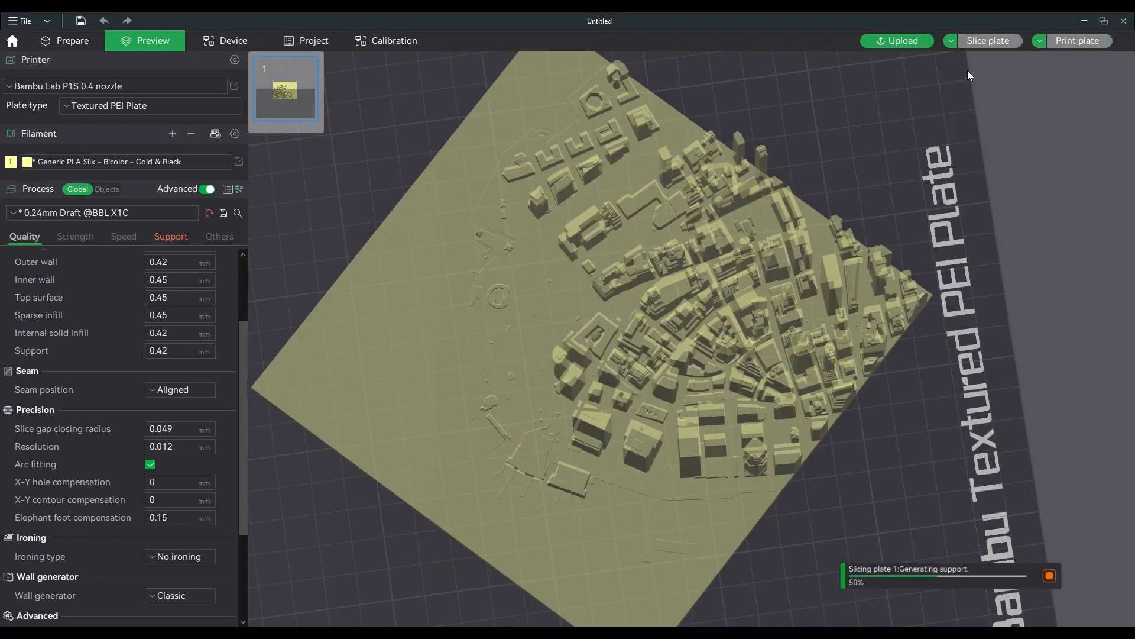
pyautogui.scroll(-3)
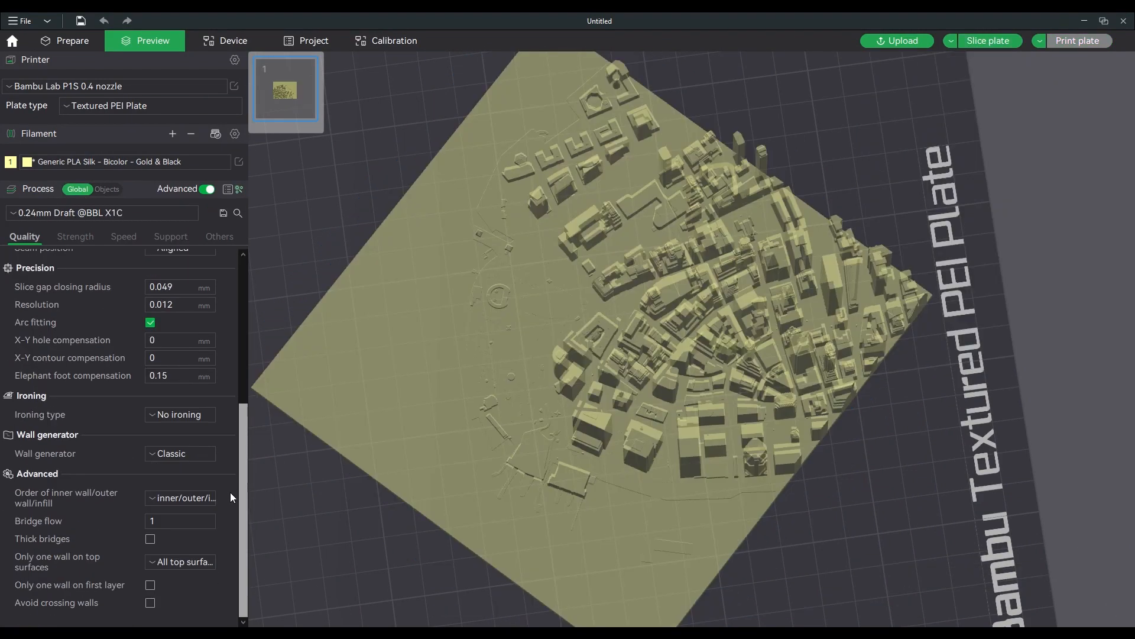